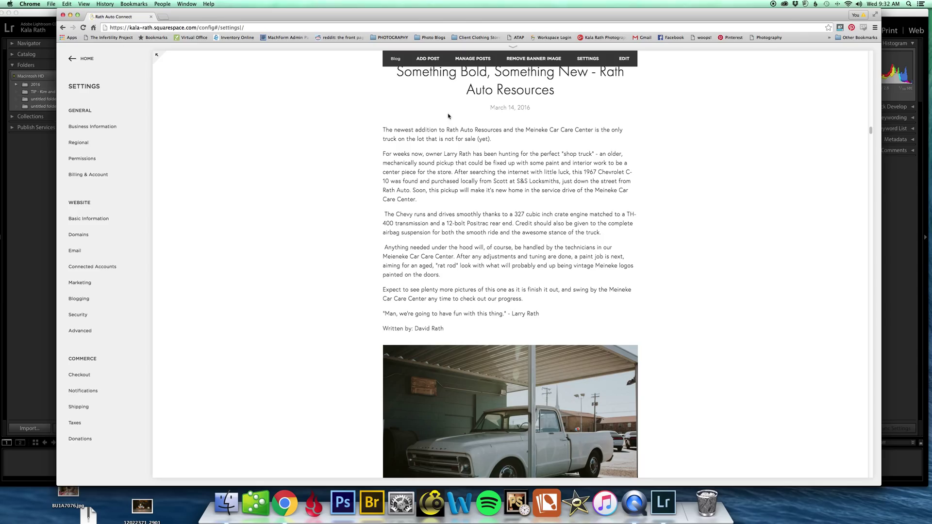
mouse_move(513, 143)
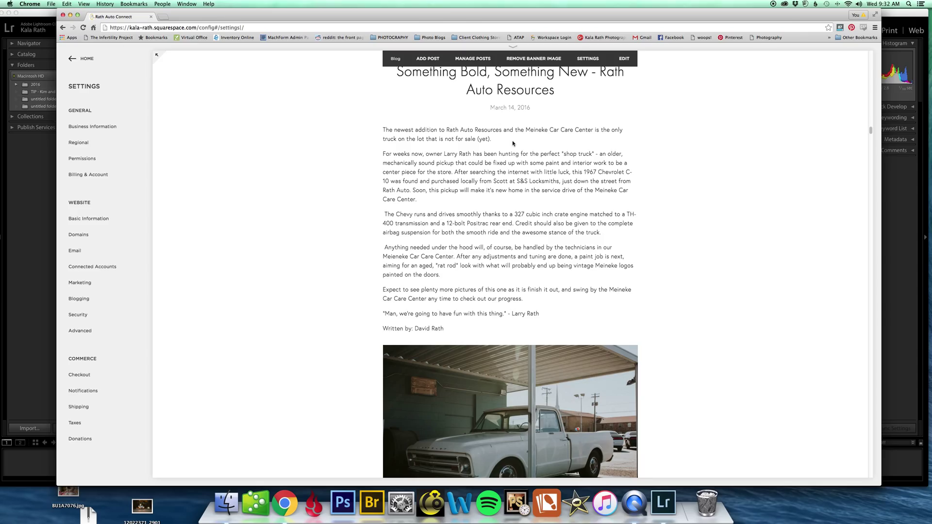
Go from the settings back to Home, then into Design and its Style Editor
scroll("up", 3)
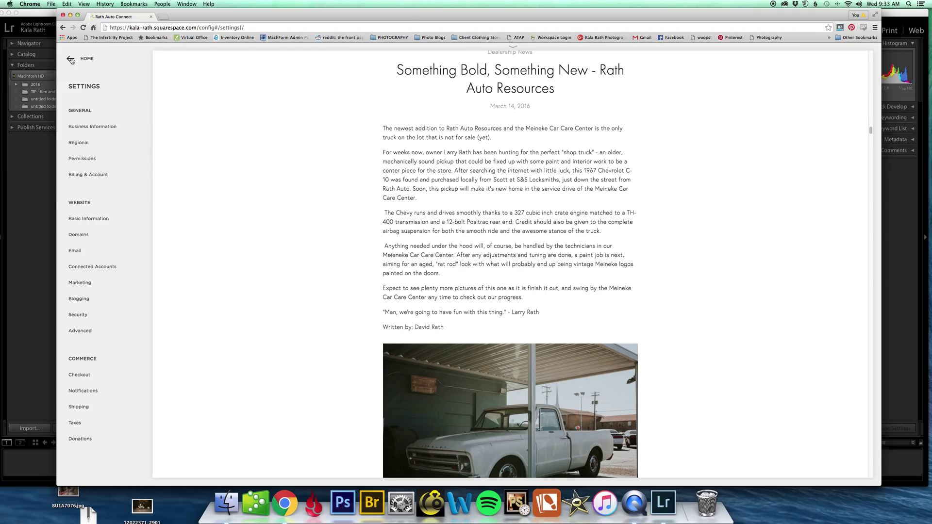
left_click(70, 59)
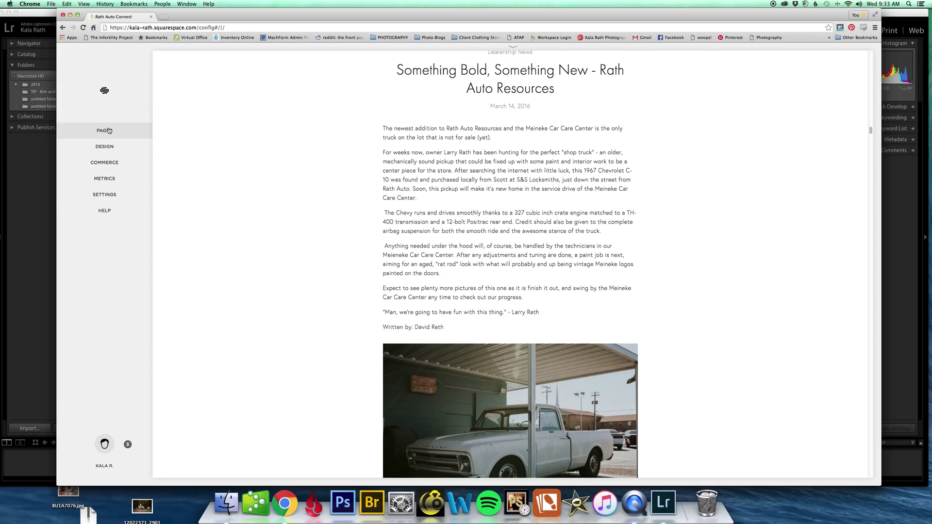
mouse_move(127, 136)
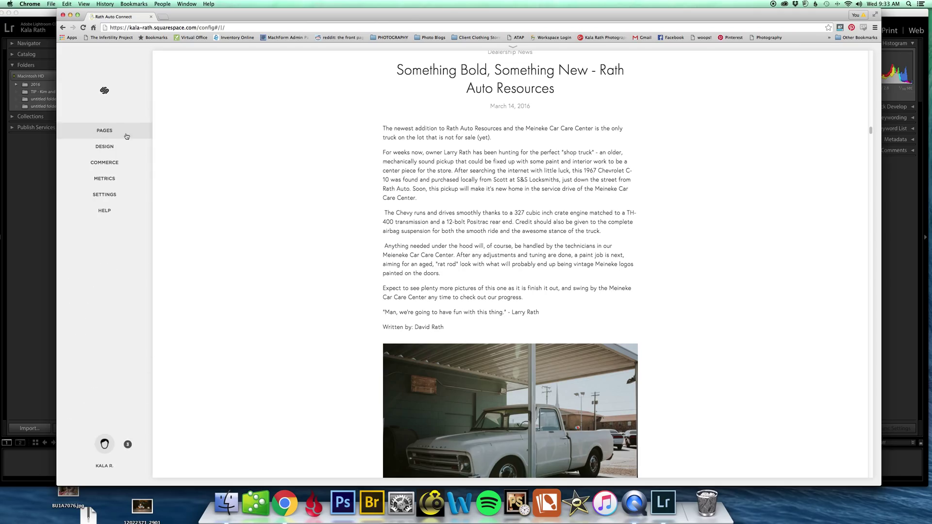
left_click(87, 146)
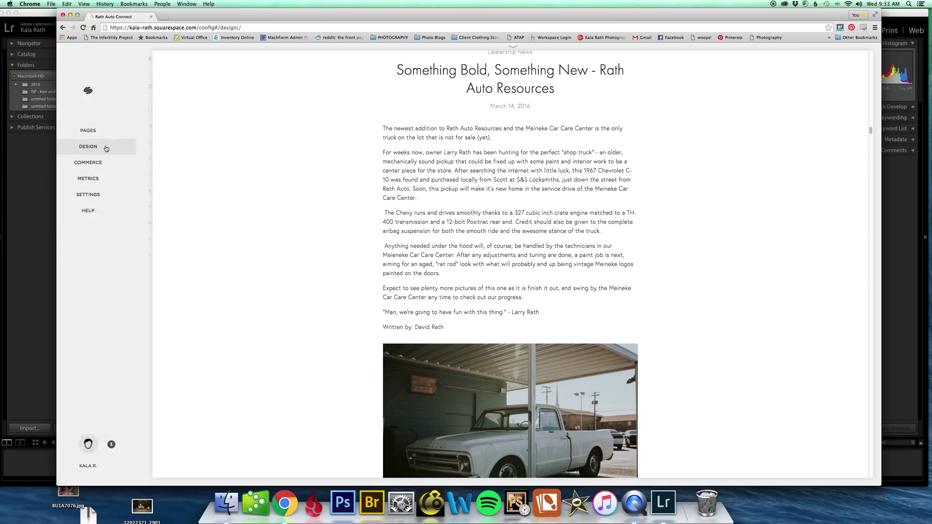
left_click(88, 146)
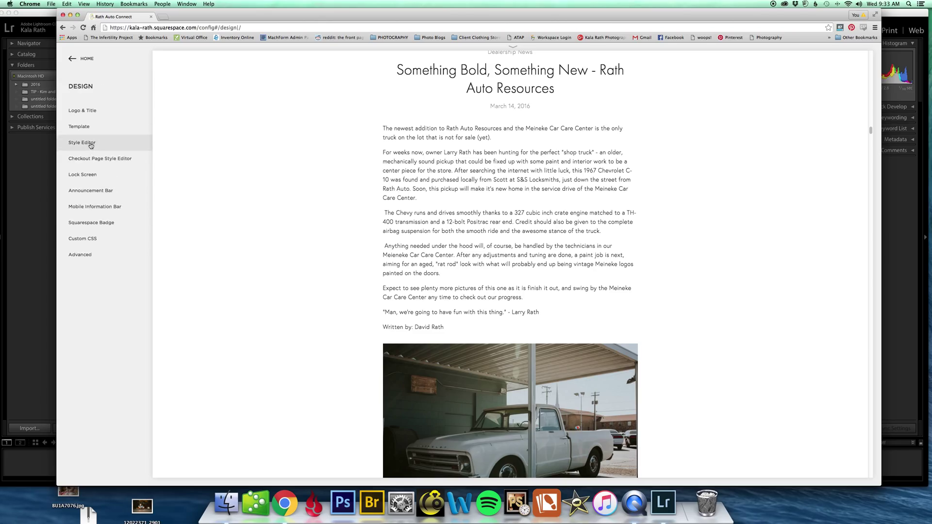
left_click(81, 143)
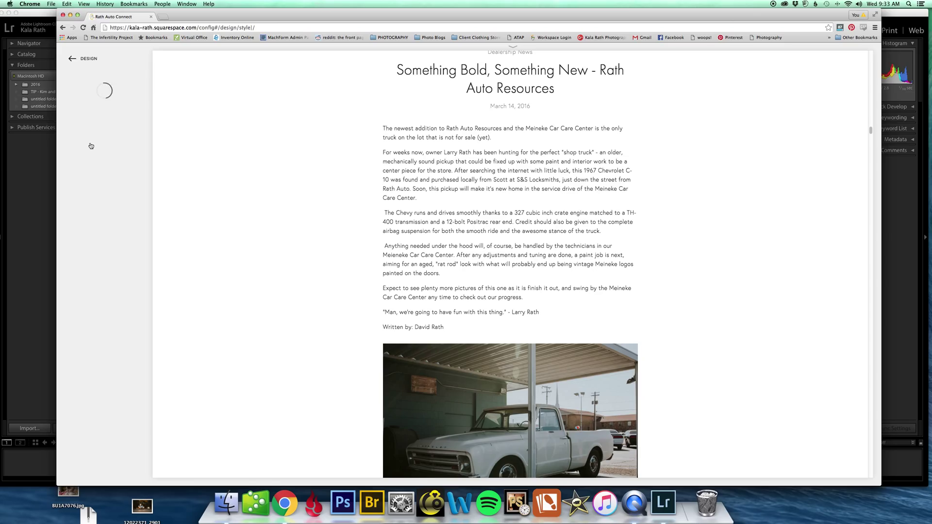
mouse_move(109, 264)
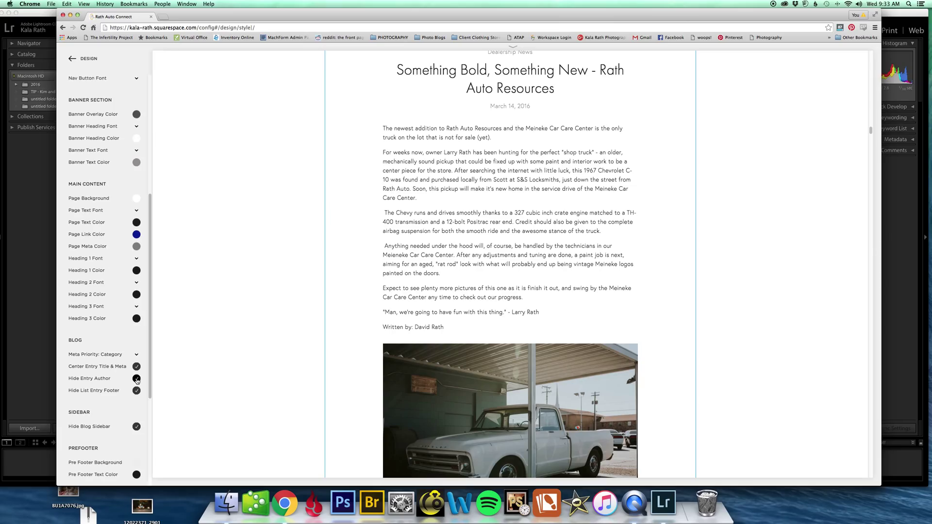
Toggle Hide Entry Author repeatedly to compare, leaving it checked so only the date shows
left_click(136, 378)
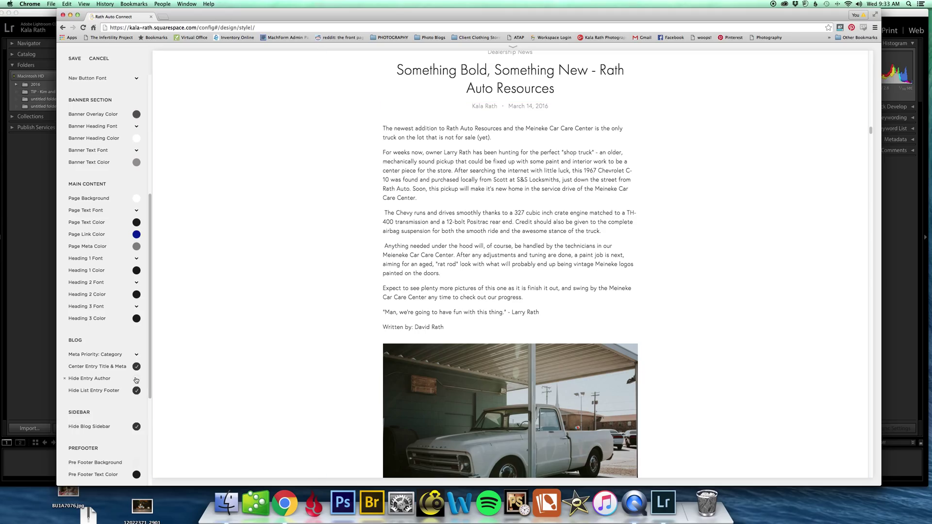
left_click(136, 379)
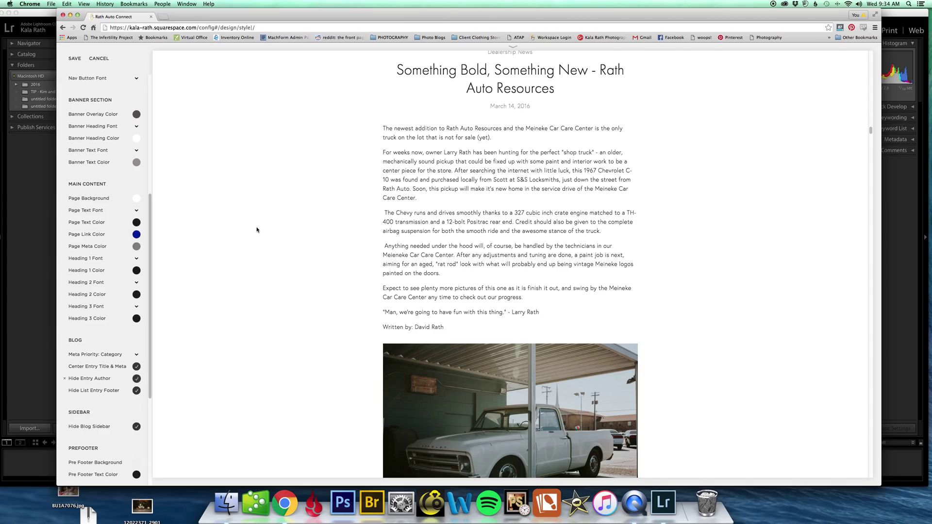
left_click(136, 378)
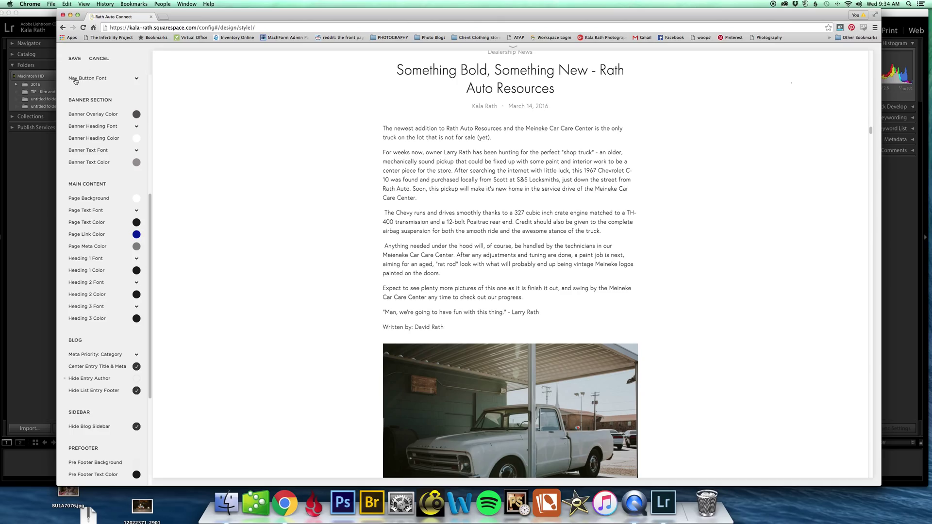
left_click(136, 378)
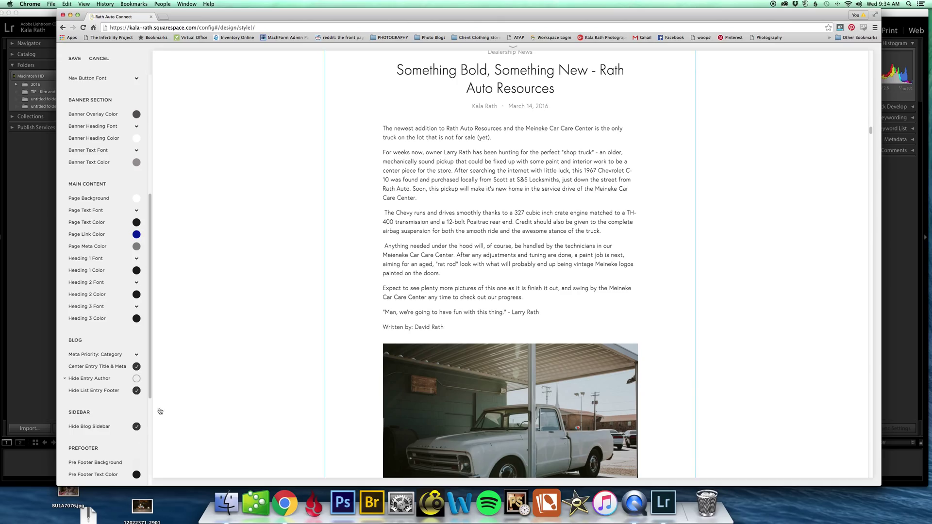
left_click(136, 378)
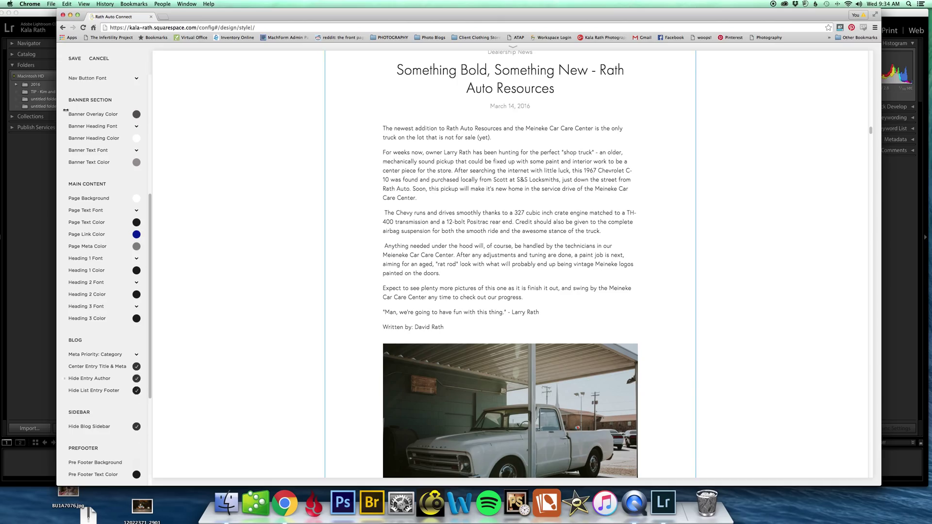